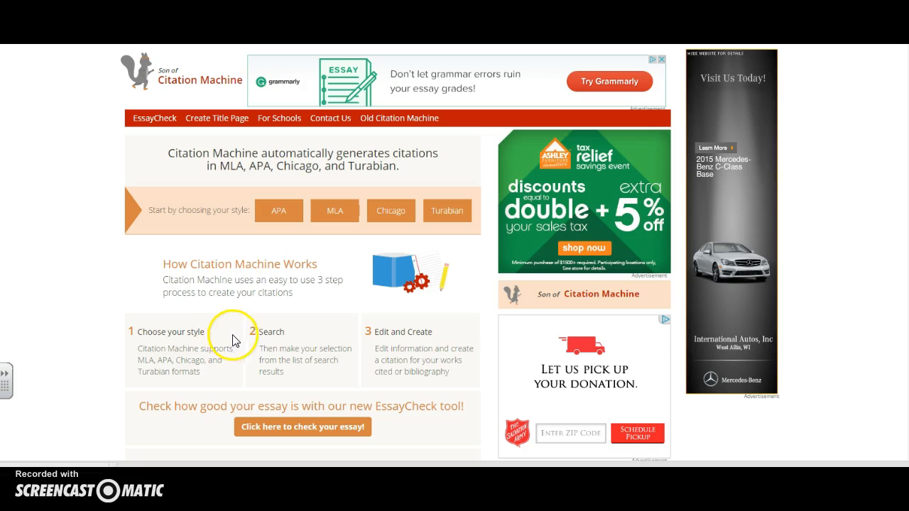
pyautogui.moveTo(305, 338)
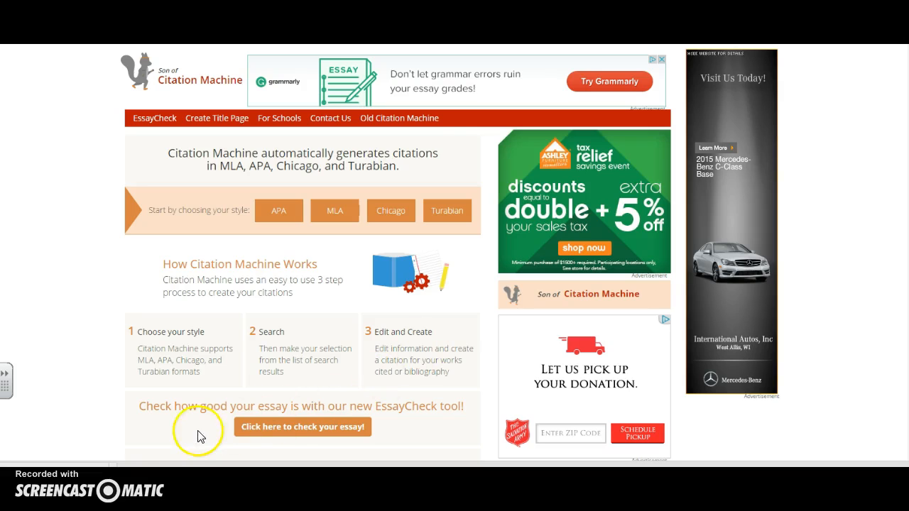
pyautogui.moveTo(164, 438)
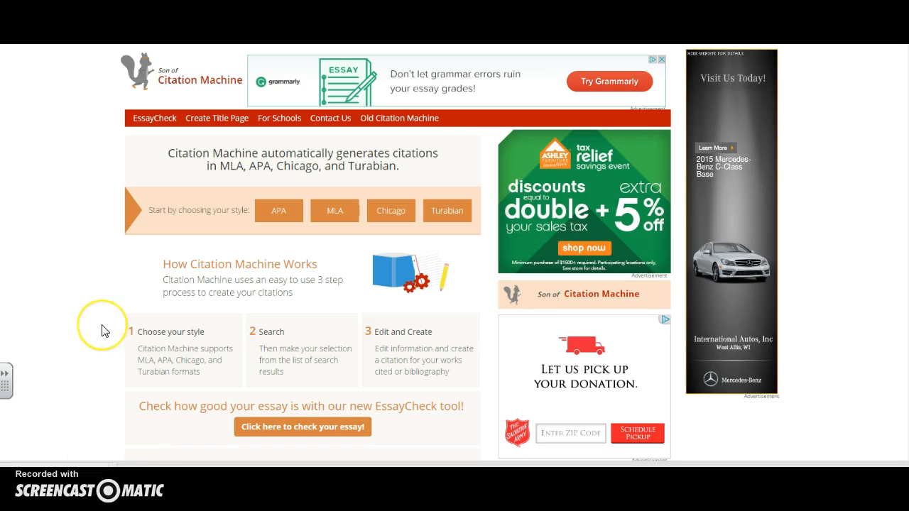
pyautogui.moveTo(104, 329)
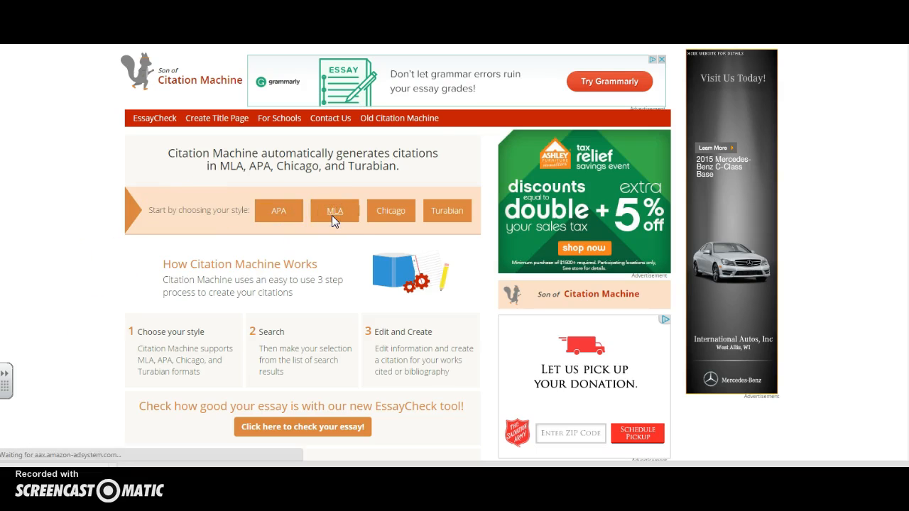
# Step: Choose MLA style and submit a book search for 'abraham lincoln' from the suggestions
pyautogui.click(334, 210)
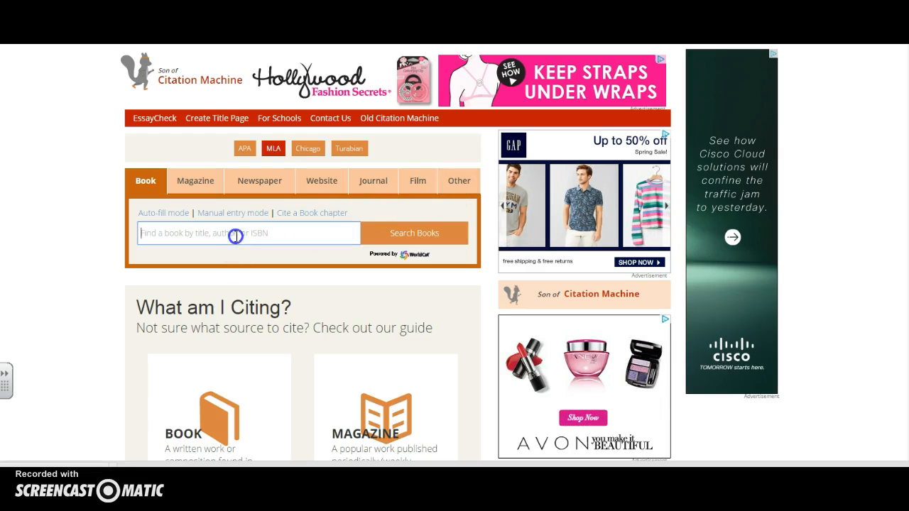
pyautogui.click(236, 233)
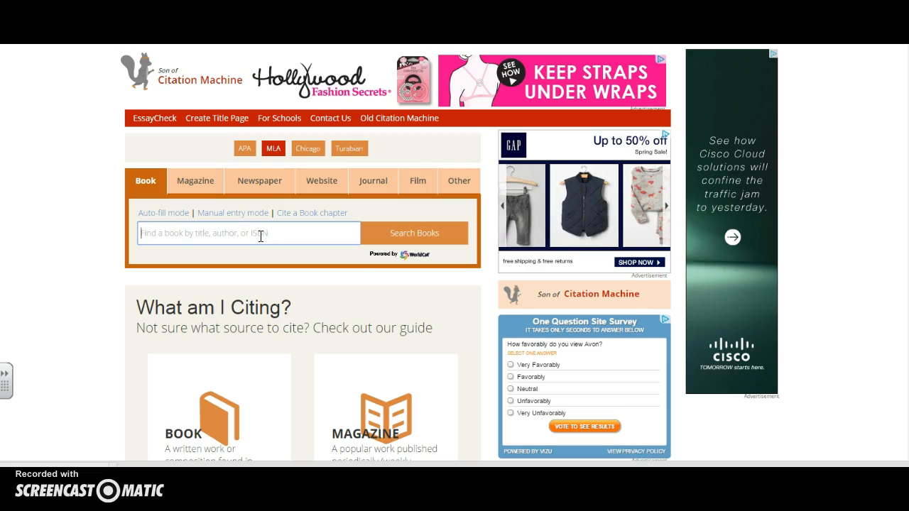
pyautogui.write('abraham')
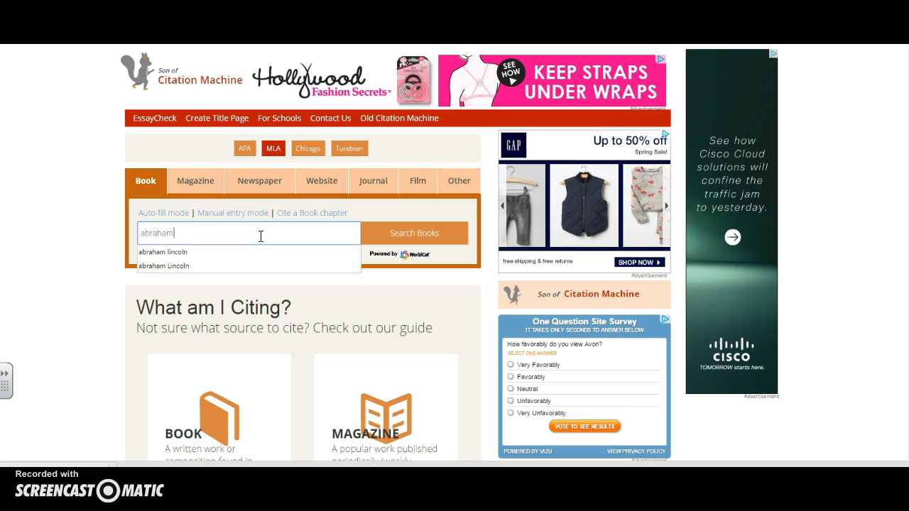
pyautogui.click(163, 252)
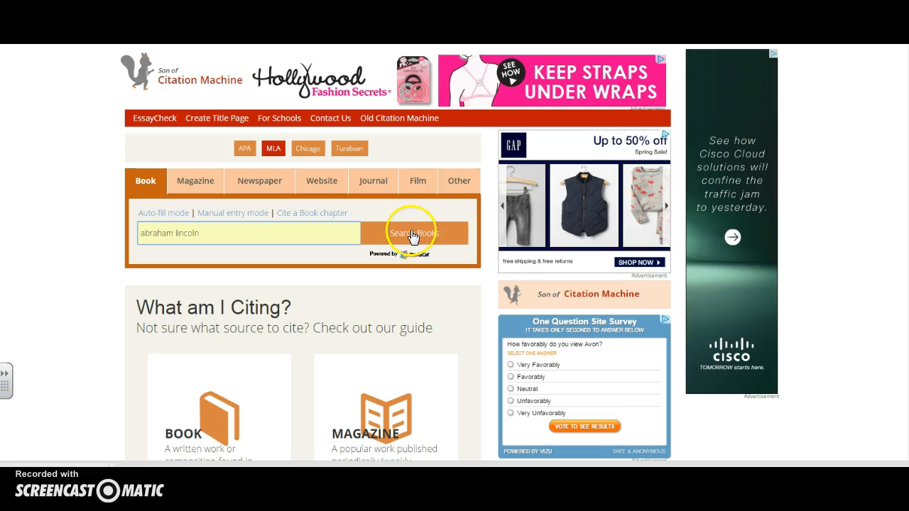
pyautogui.click(413, 233)
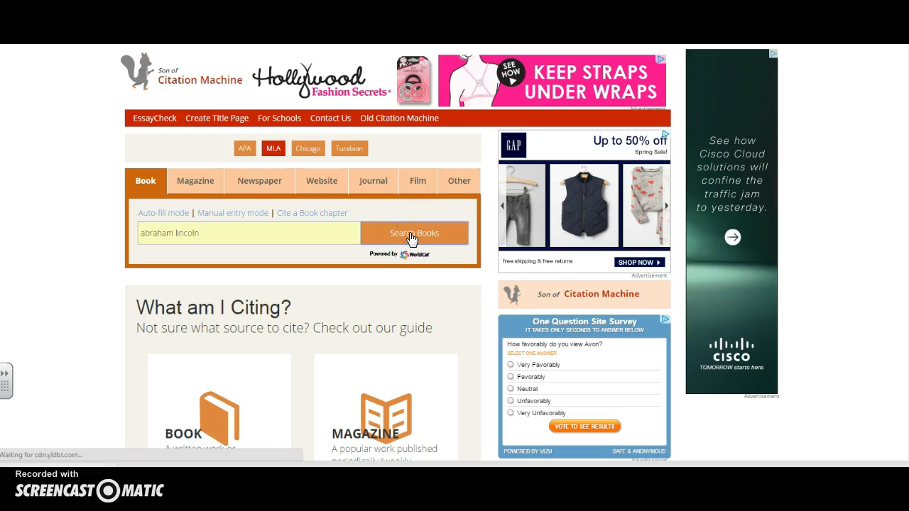
# Step: Select 'Abraham Lincoln' by Charnwood (Henry Holt and Co., 1917) from the book results
pyautogui.click(414, 233)
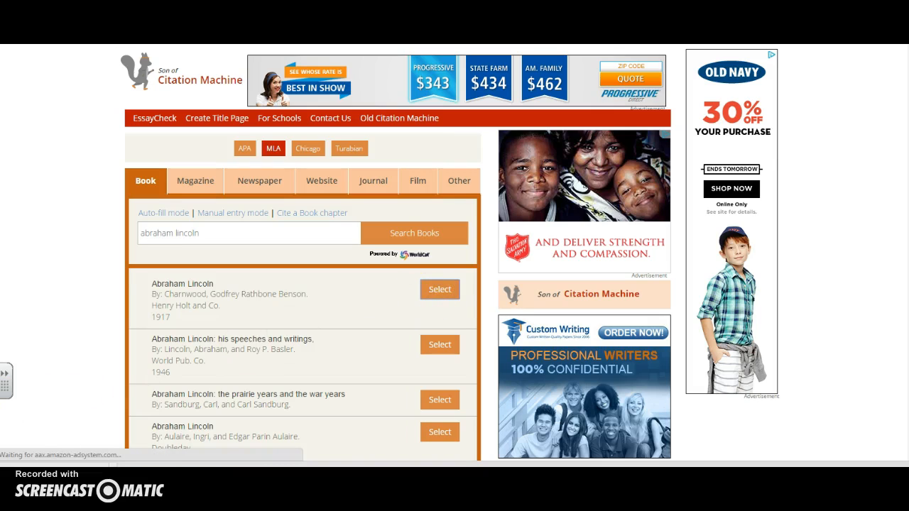
pyautogui.click(439, 289)
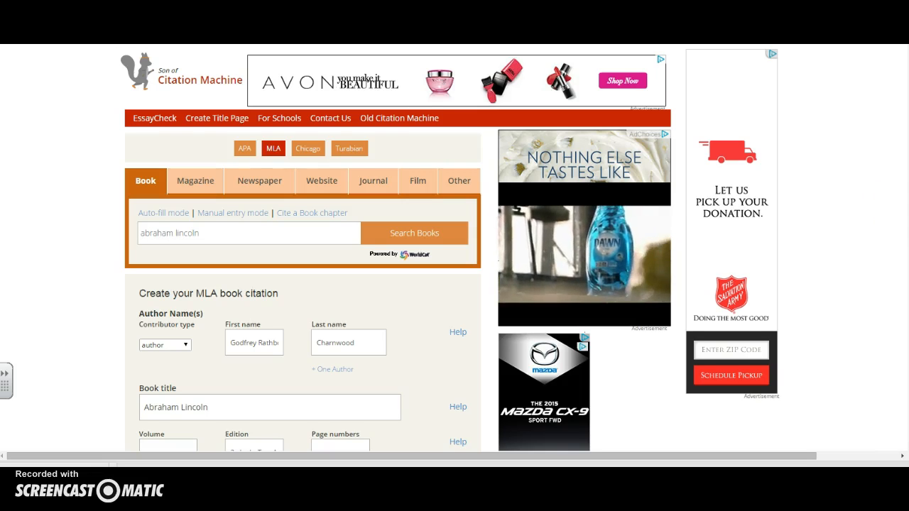
# Step: Enter page numbers 50-55 and state New York in the citation form
pyautogui.scroll(-3)
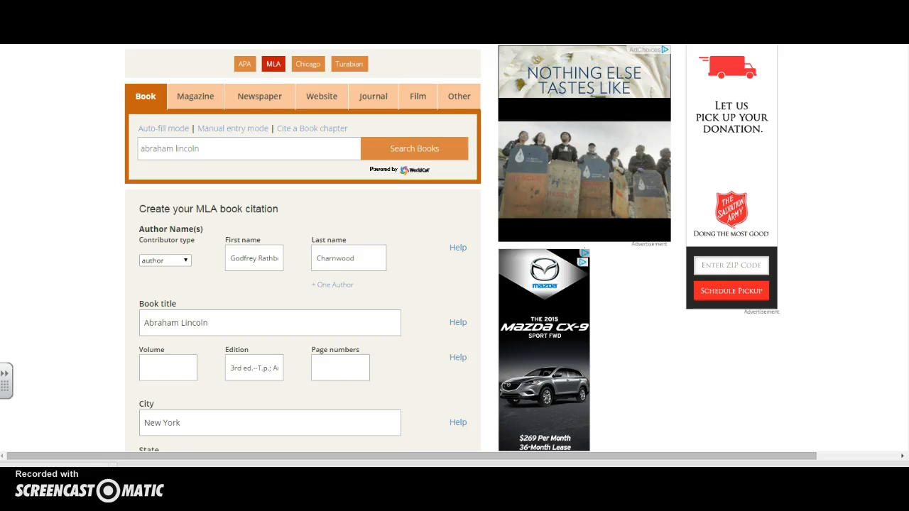
pyautogui.scroll(-3)
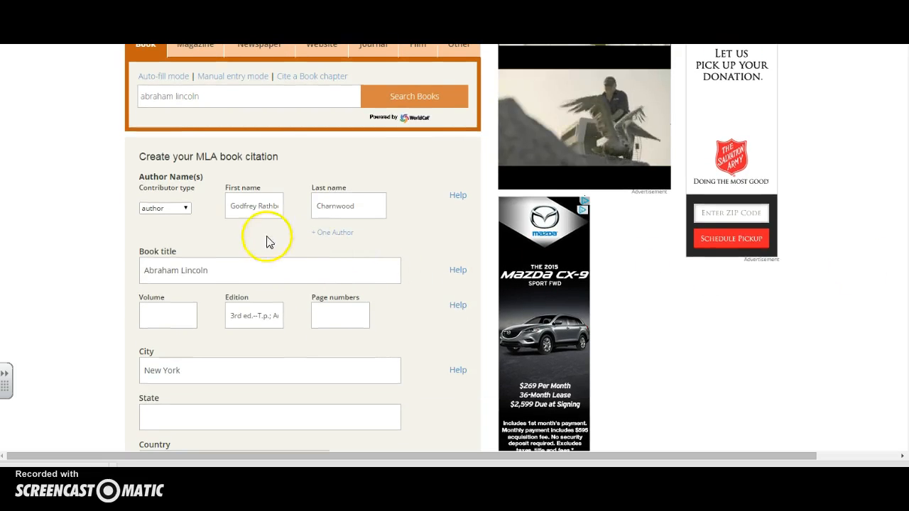
pyautogui.moveTo(392, 315)
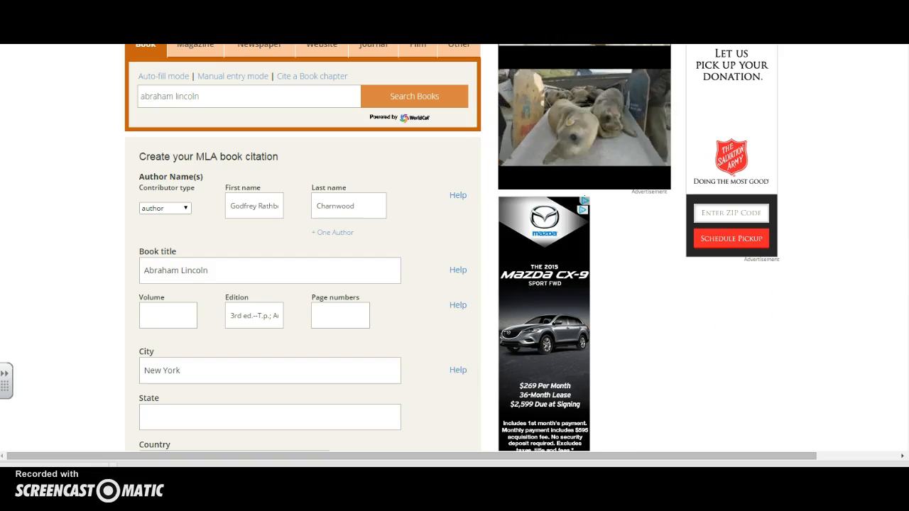
pyautogui.scroll(-3)
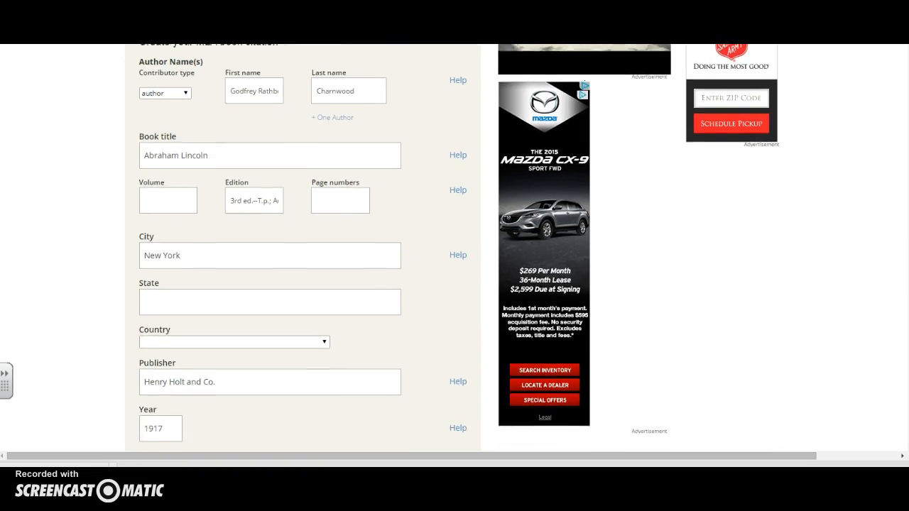
pyautogui.scroll(-3)
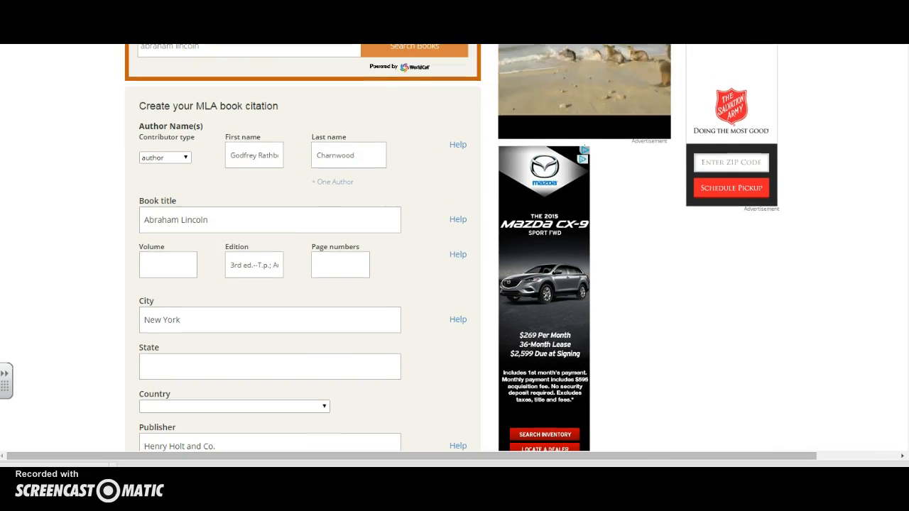
pyautogui.click(340, 265)
pyautogui.write('50-55')
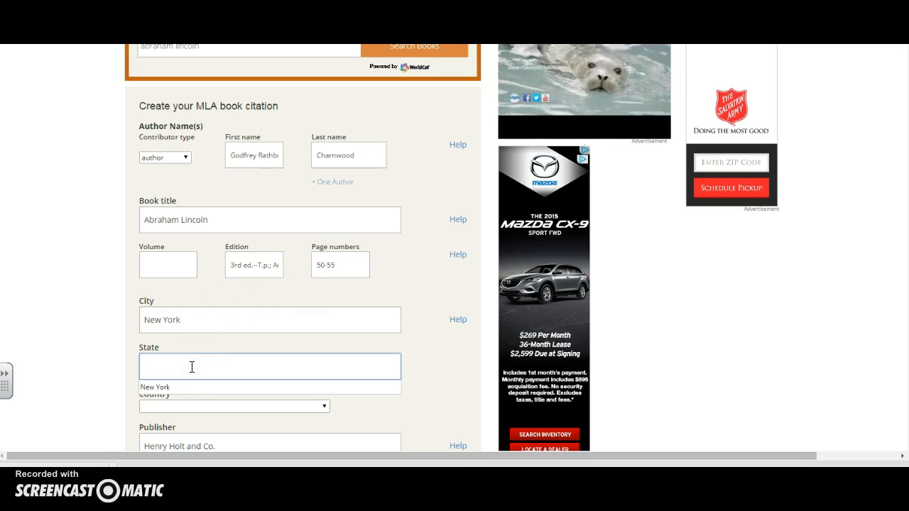
pyautogui.write('New Y')
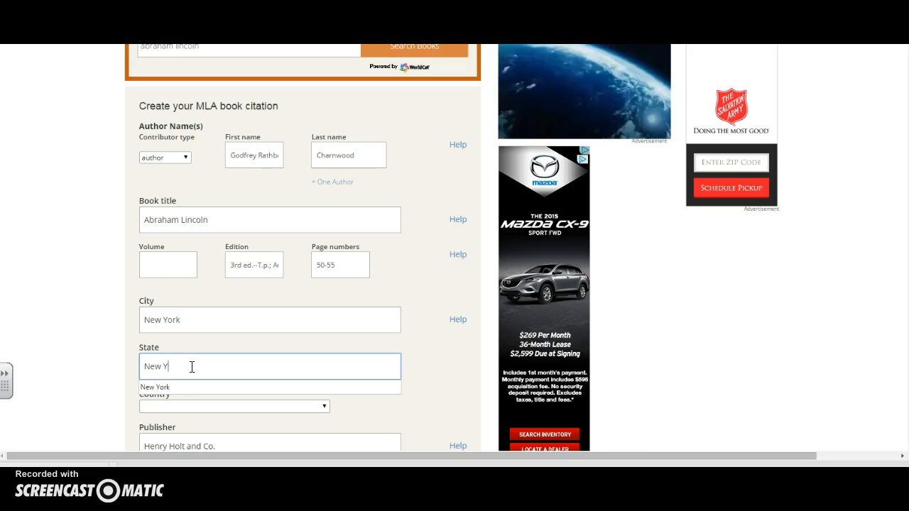
pyautogui.click(155, 387)
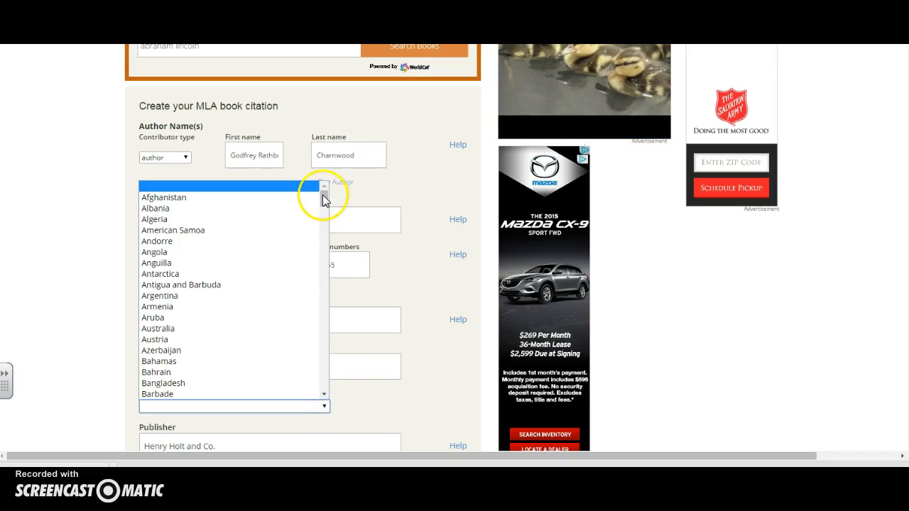
# Step: Set the country to United States of America
pyautogui.click(324, 305)
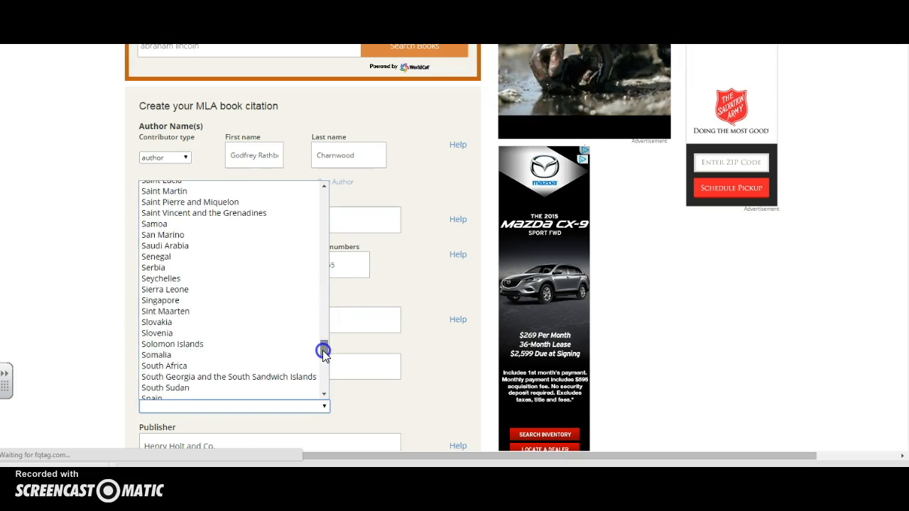
pyautogui.scroll(-3)
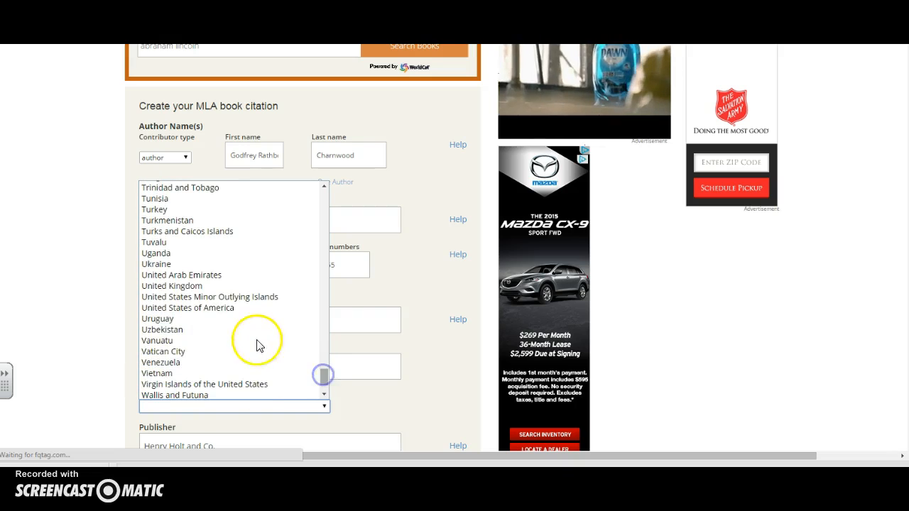
pyautogui.click(187, 307)
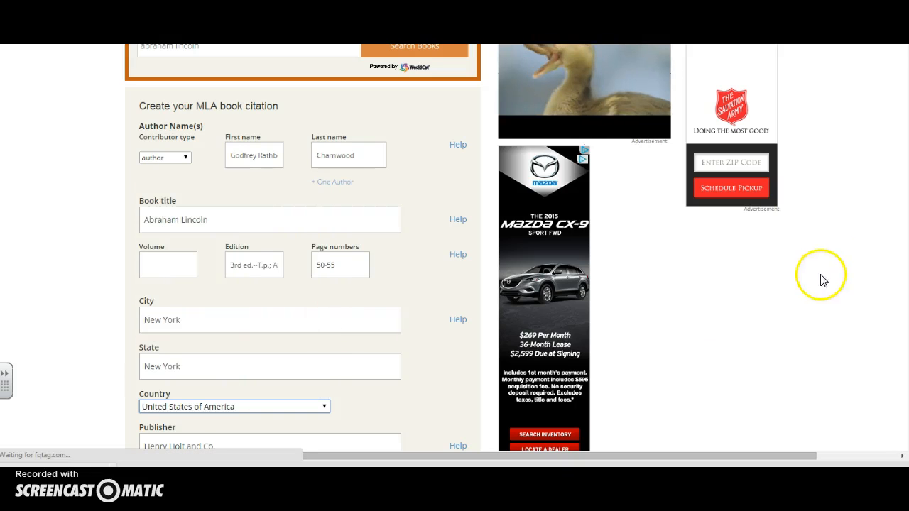
pyautogui.scroll(-3)
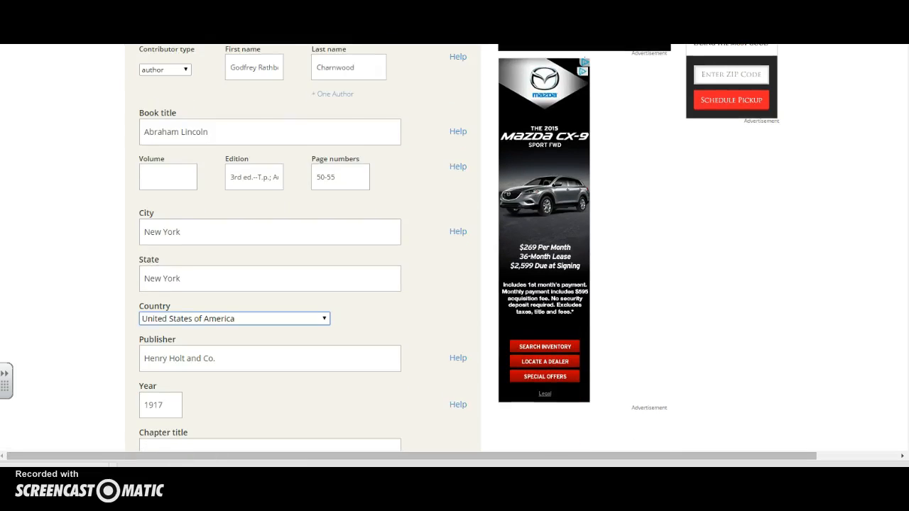
pyautogui.scroll(-3)
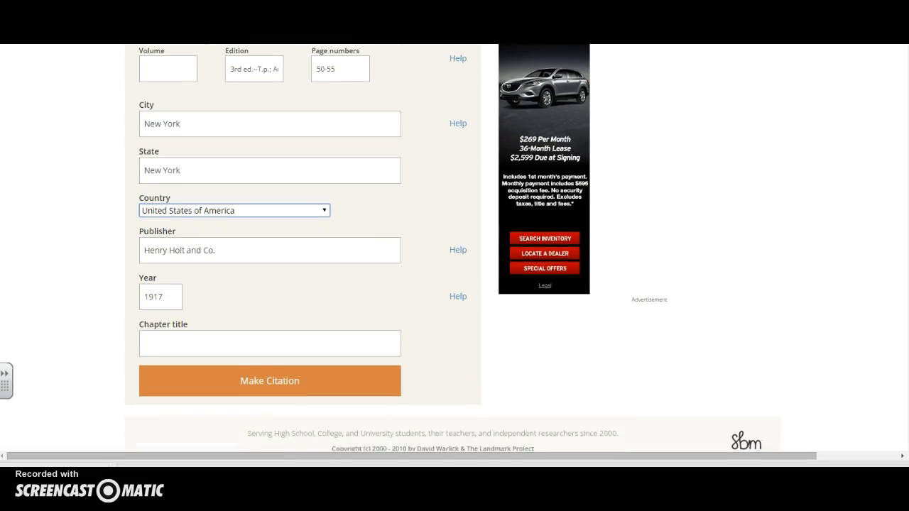
# Step: Enter chapter title 'Family' and generate the MLA citation with Make Citation
pyautogui.click(254, 329)
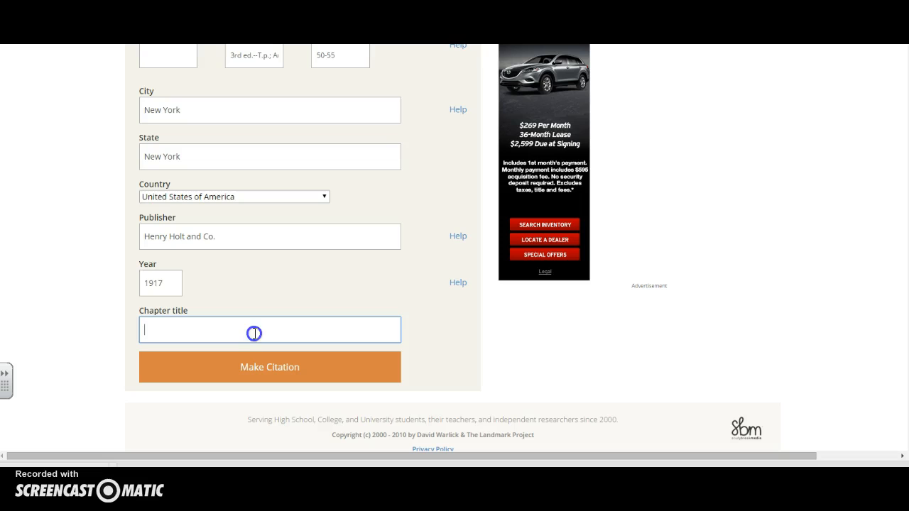
pyautogui.write('Fa')
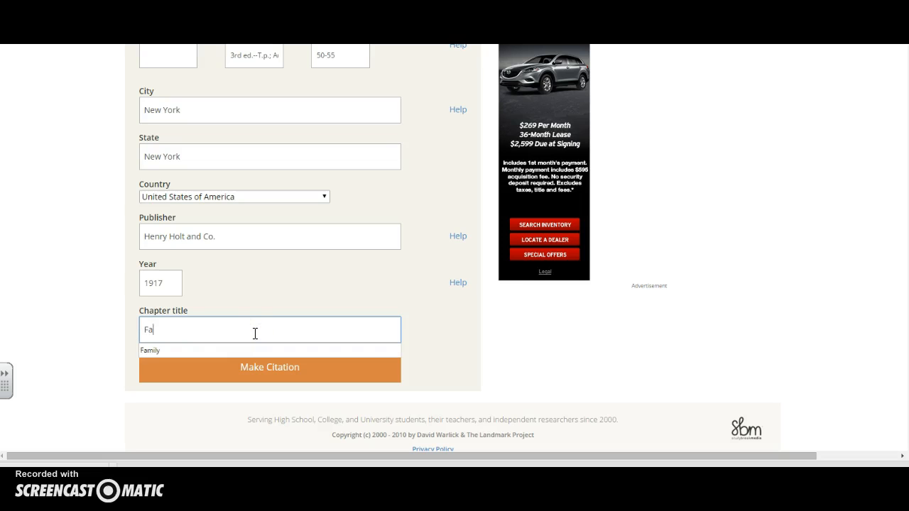
pyautogui.click(150, 350)
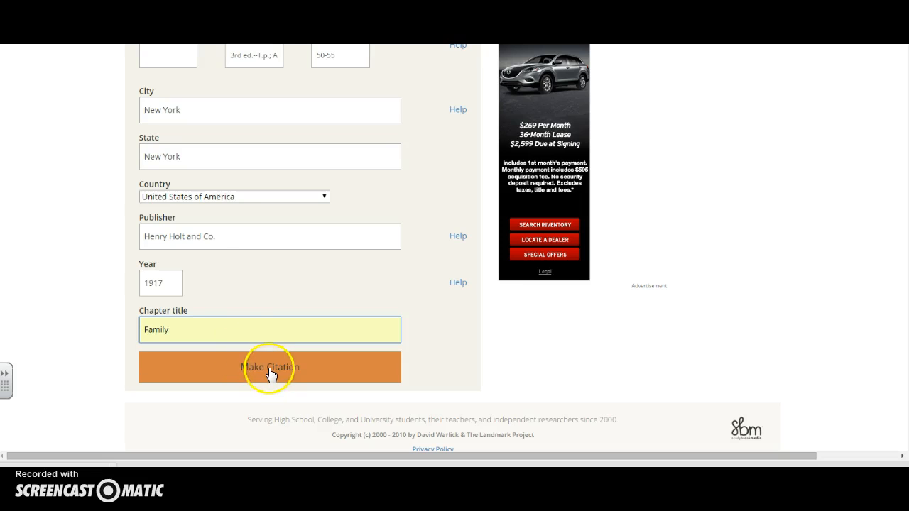
pyautogui.click(270, 367)
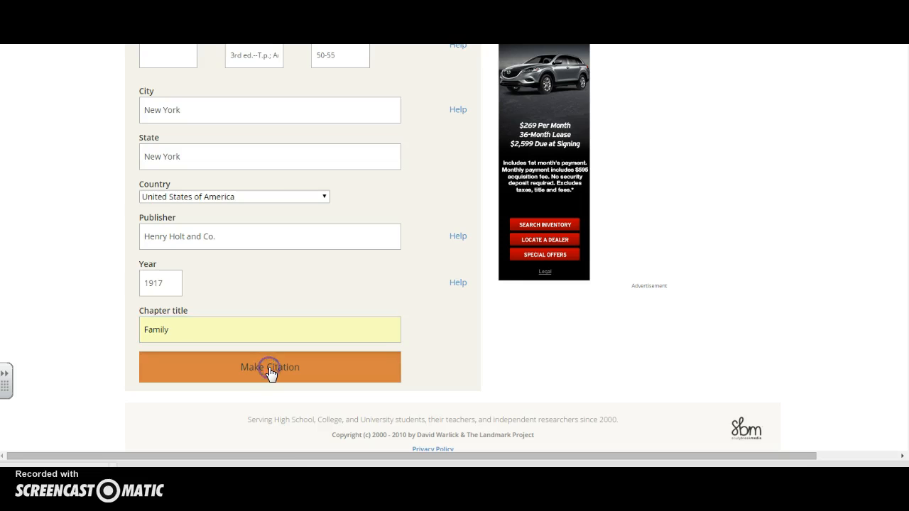
pyautogui.click(269, 366)
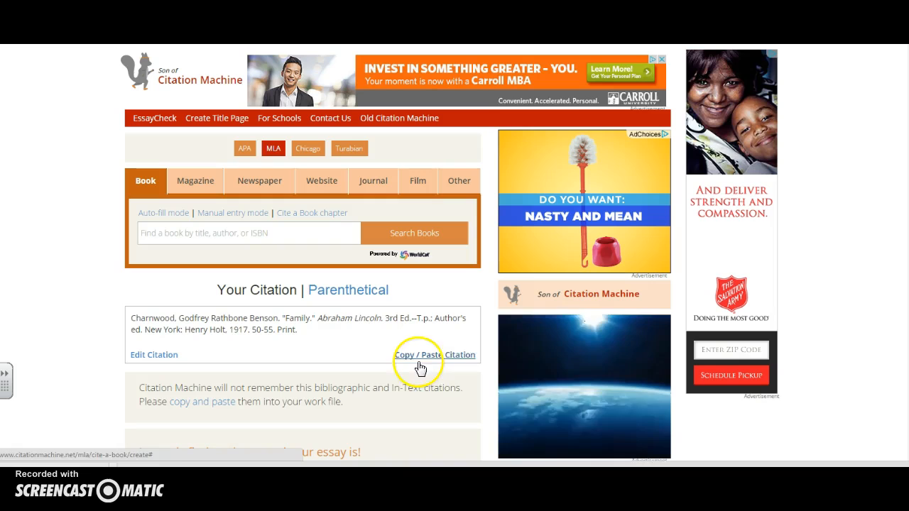
# Step: Copy the generated MLA citation for Charnwood's 'Abraham Lincoln'
pyautogui.click(427, 355)
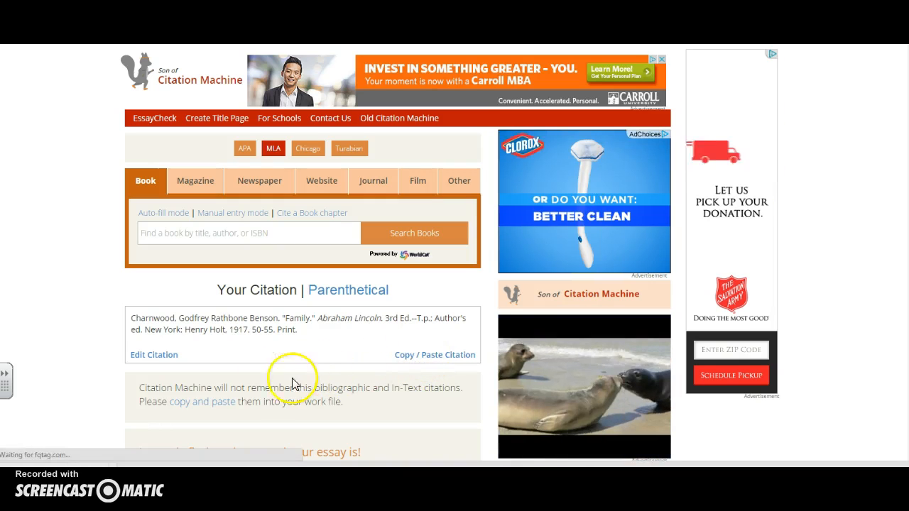
pyautogui.moveTo(136, 401)
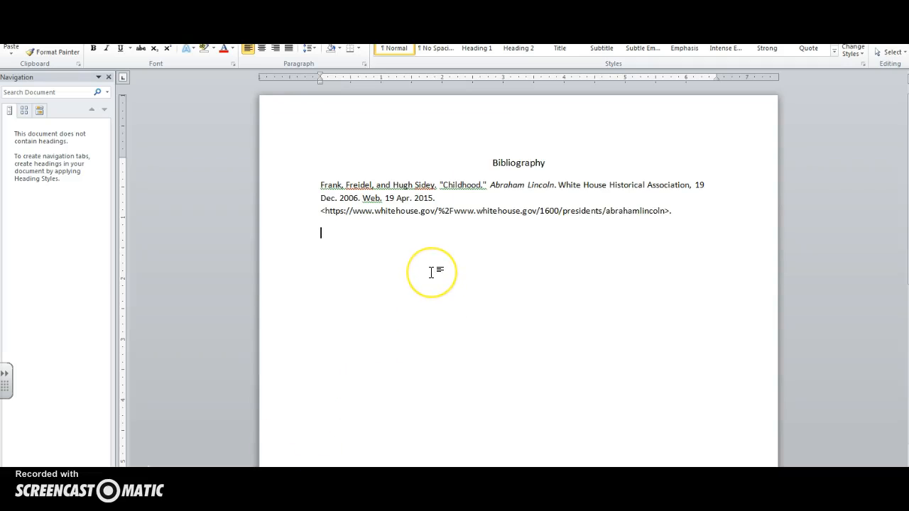
# Step: Paste the citation below the first Bibliography entry in Word
pyautogui.press('Ctrl+v')
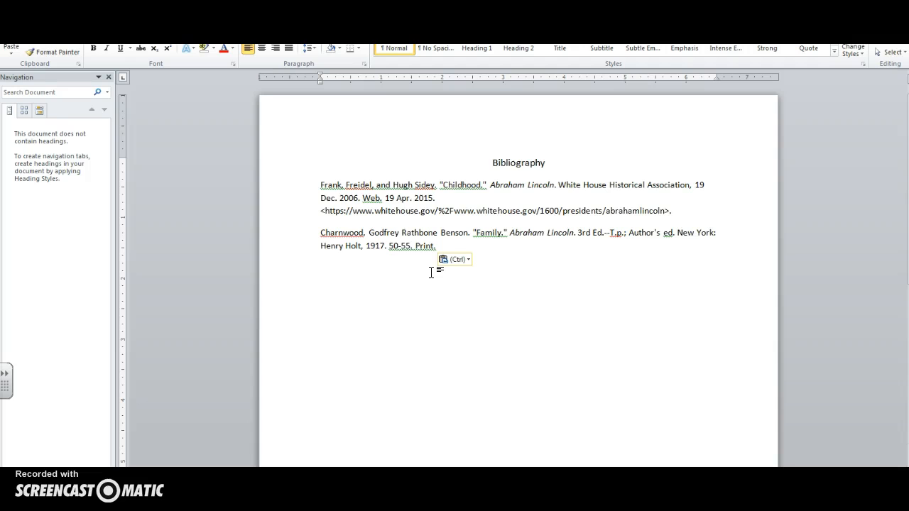